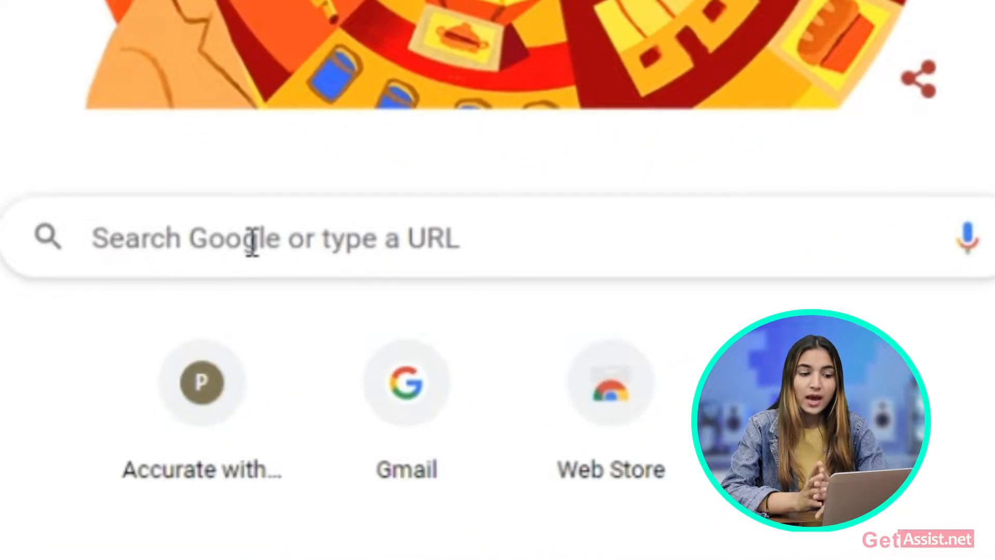
Search for VLC, open videolan.org, and start the VLC 3.0.18 Windows 64-bit download.
{"action": "left_click", "coordinate": [254, 238]}
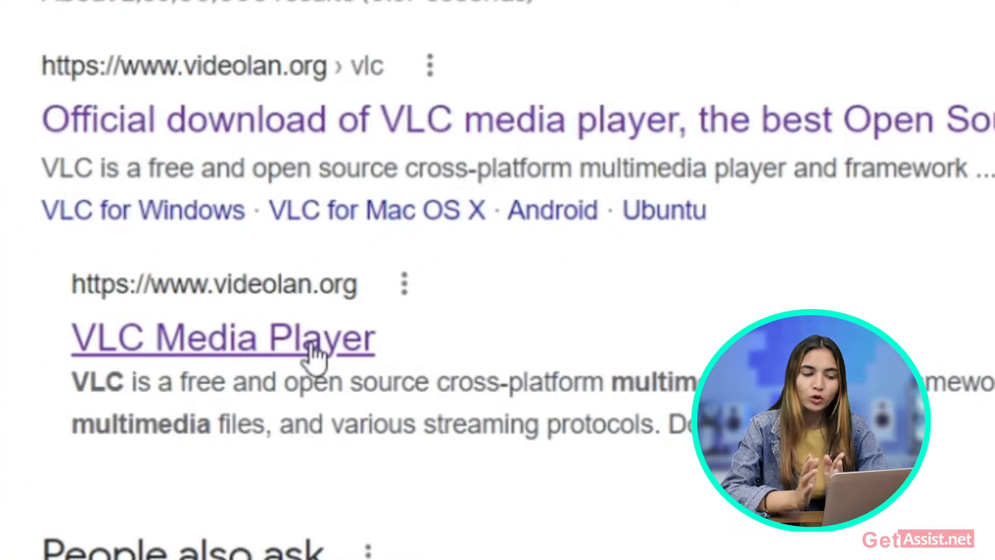
{"action": "left_click", "coordinate": [223, 337]}
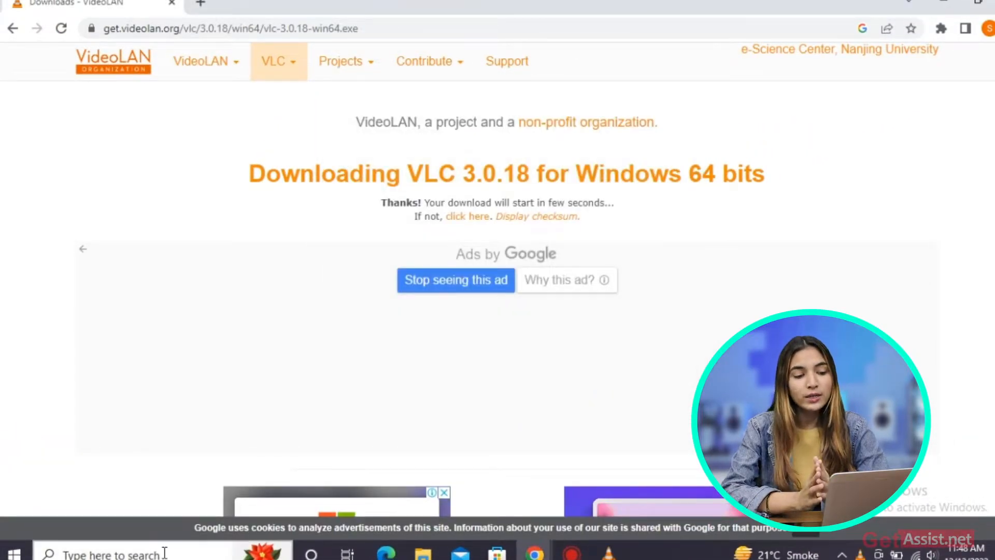
Launch VLC media player from a Windows search for 'vlc media player'.
{"action": "left_click", "coordinate": [114, 554]}
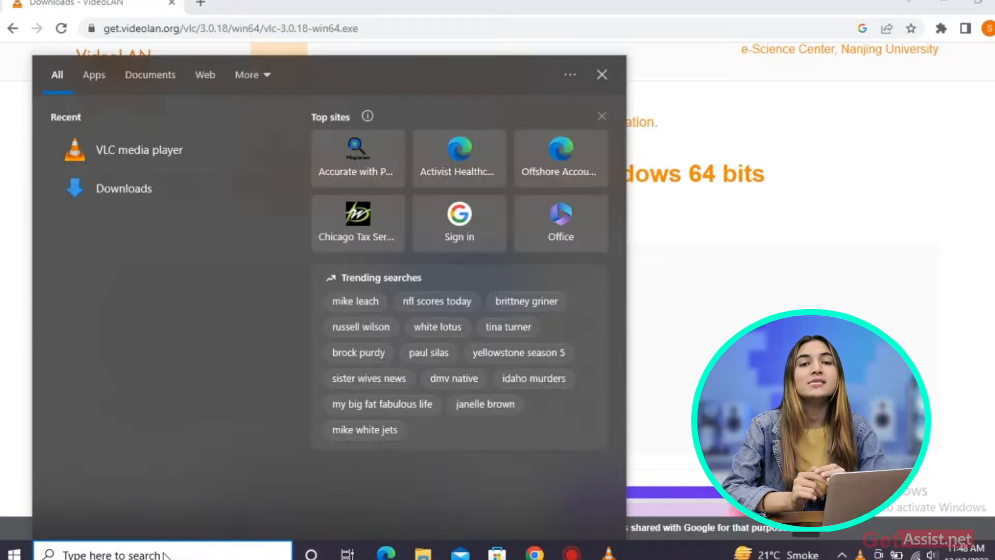
{"action": "type", "text": "vlc media player"}
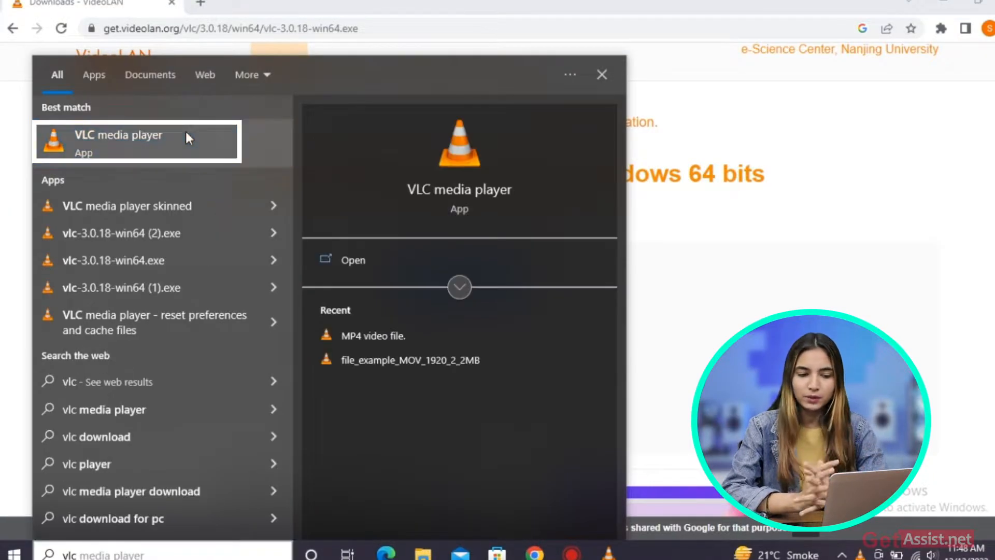
{"action": "left_click", "coordinate": [118, 140]}
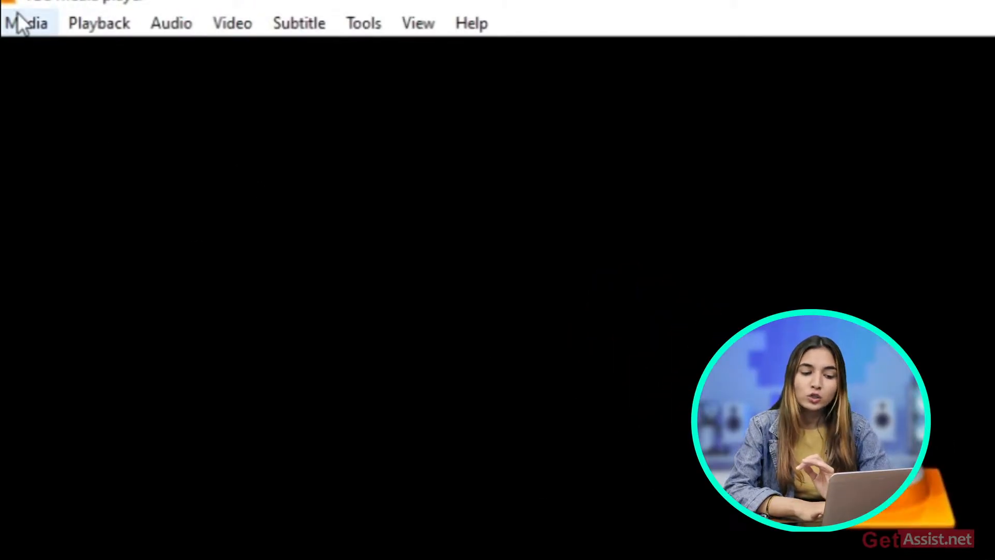
Open the Convert / Save dialog from VLC's Media menu.
{"action": "left_click", "coordinate": [29, 23]}
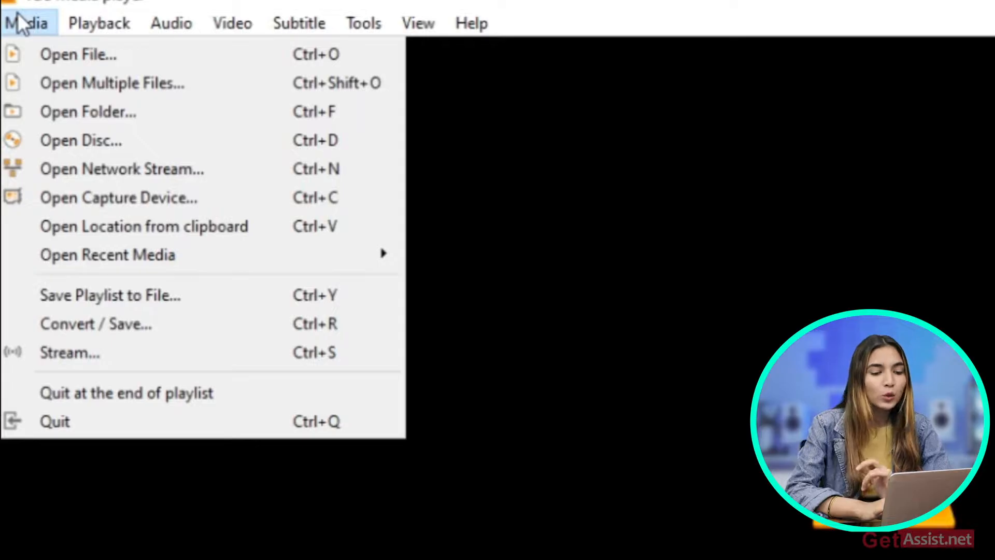
{"action": "mouse_move", "coordinate": [96, 323]}
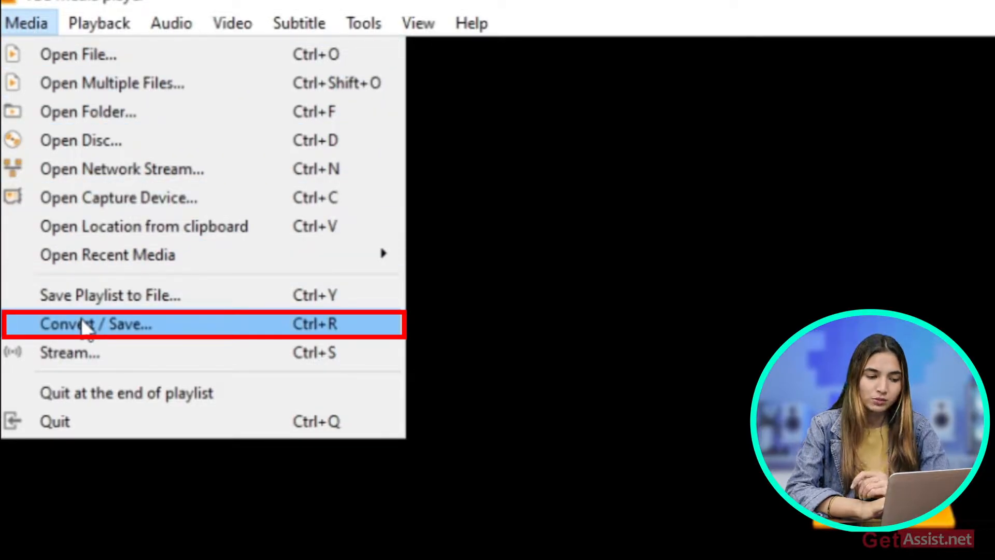
{"action": "left_click", "coordinate": [95, 324]}
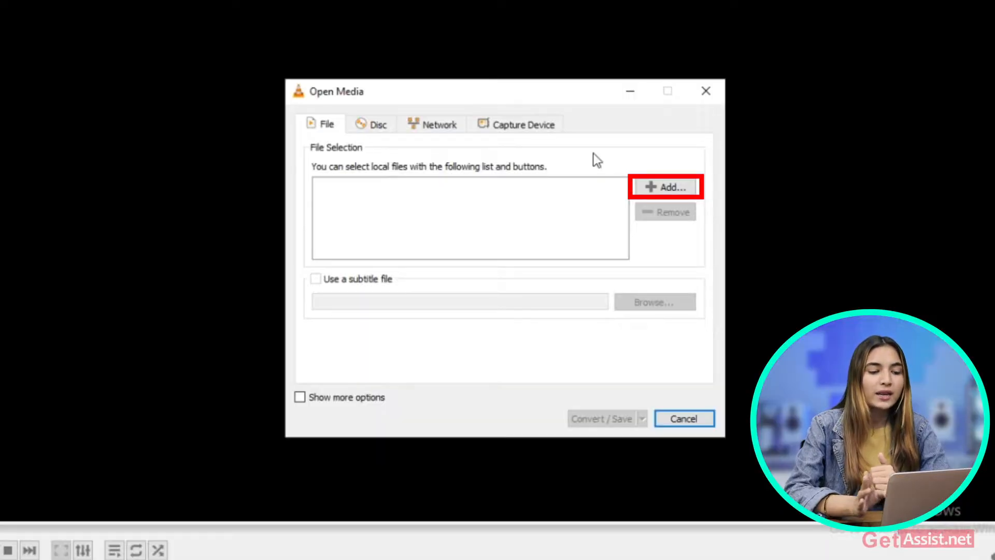
Add file_example_MOV_1920_2_2MB from Downloads as the source and proceed to conversion settings.
{"action": "left_click", "coordinate": [665, 186]}
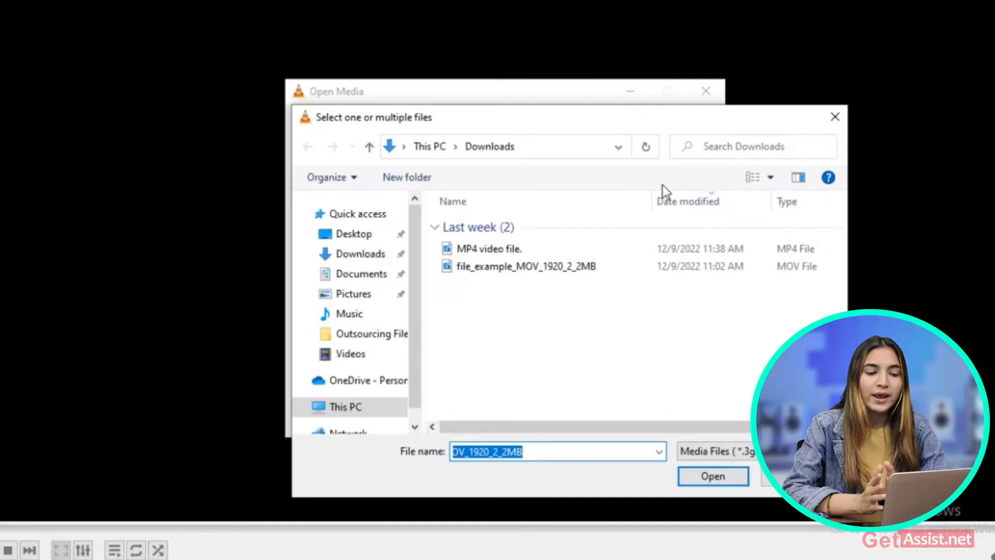
{"action": "left_click", "coordinate": [517, 266]}
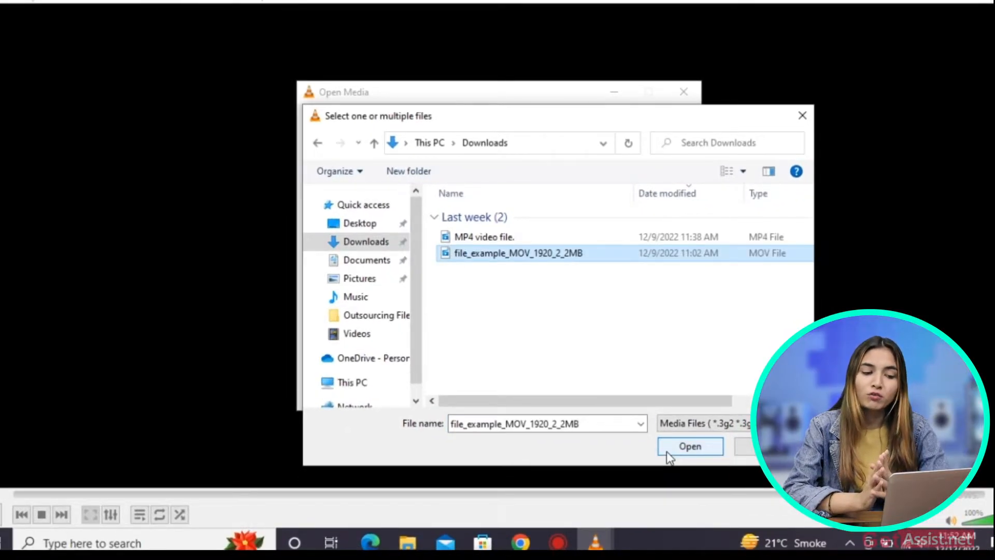
{"action": "left_click", "coordinate": [689, 446]}
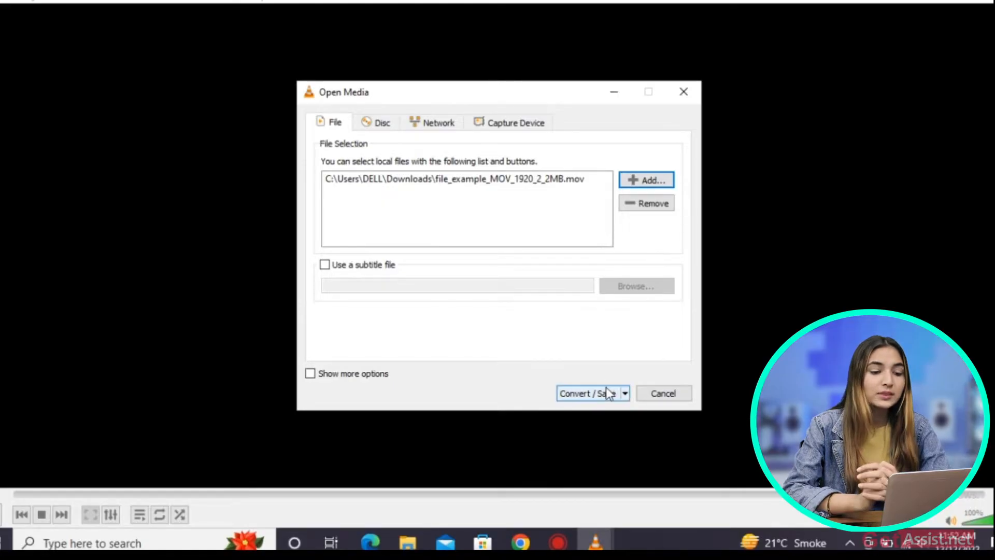
{"action": "left_click", "coordinate": [582, 392]}
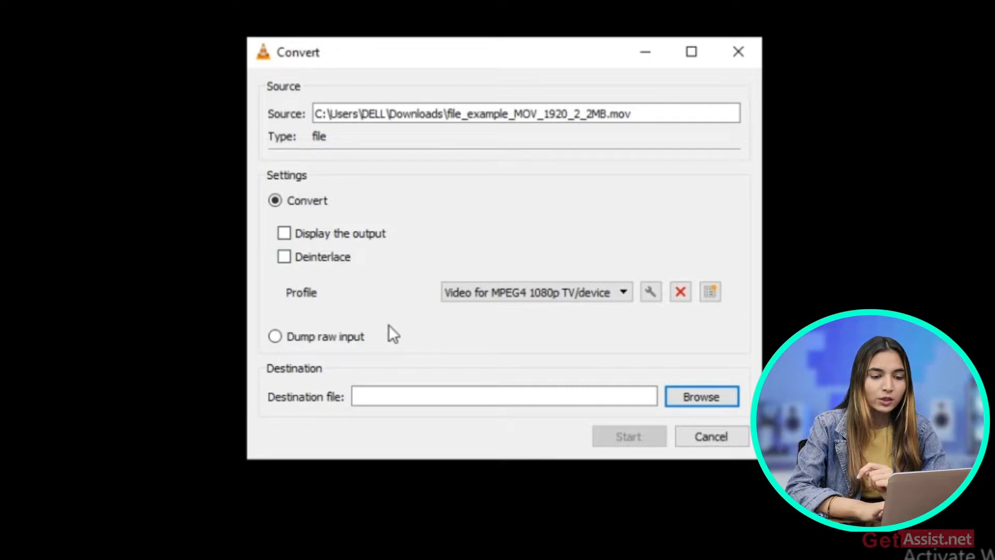
{"action": "left_click", "coordinate": [535, 292]}
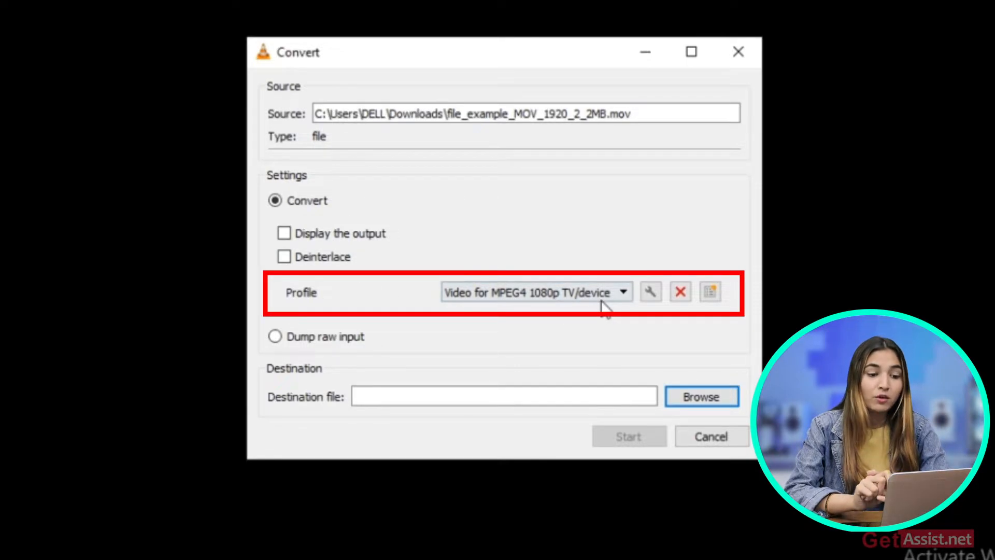
{"action": "mouse_move", "coordinate": [600, 315]}
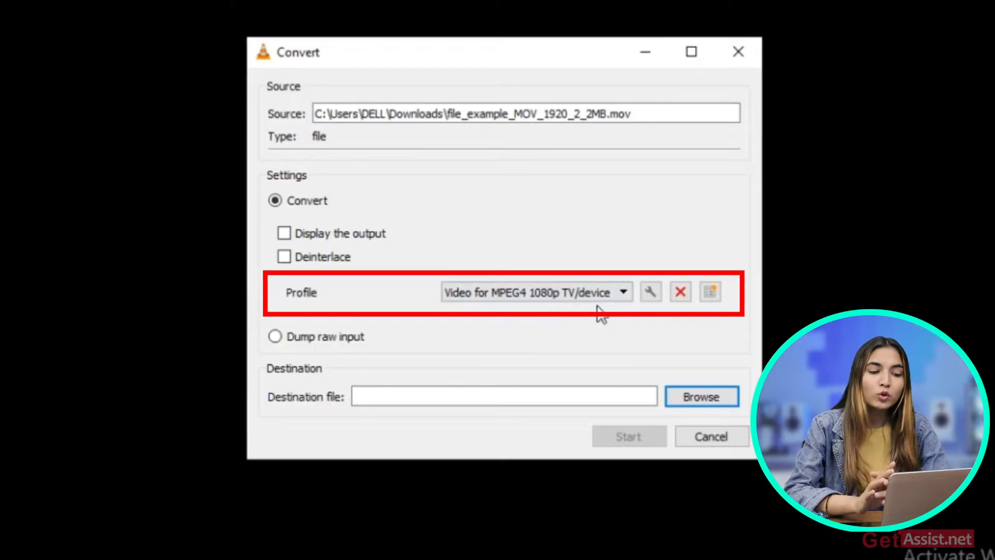
{"action": "mouse_move", "coordinate": [605, 314]}
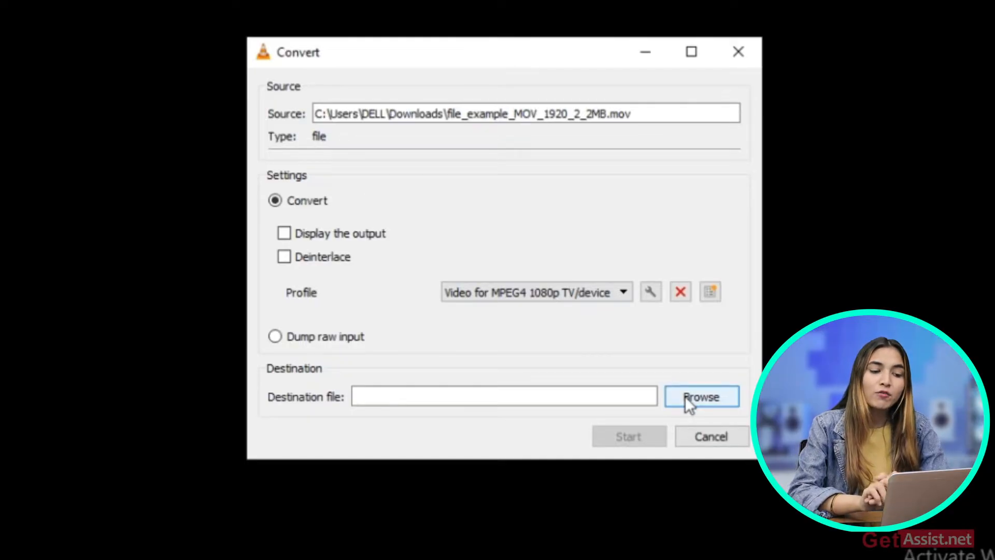
Set the destination to 'MP4 file1..mp4' in the Downloads folder.
{"action": "left_click", "coordinate": [701, 396]}
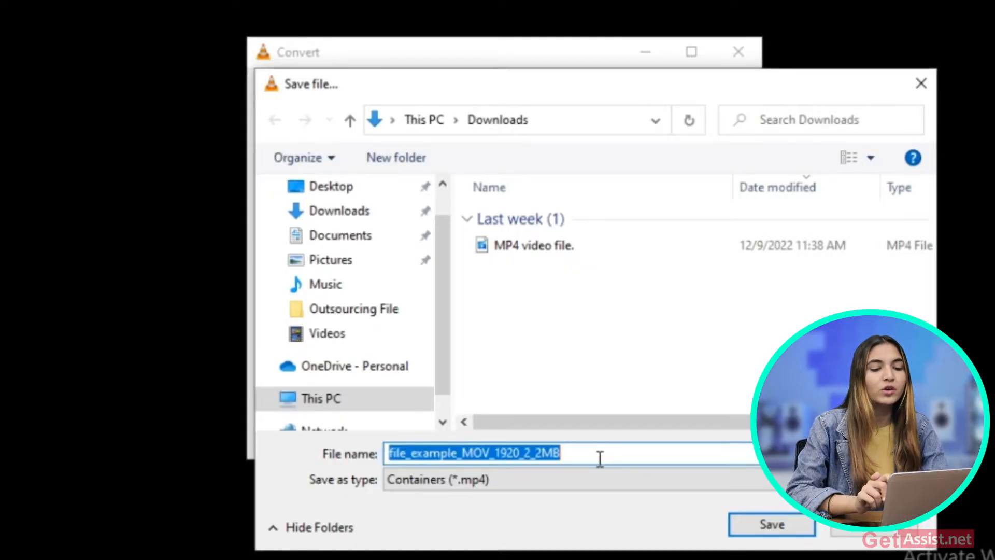
{"action": "key", "text": "Delete"}
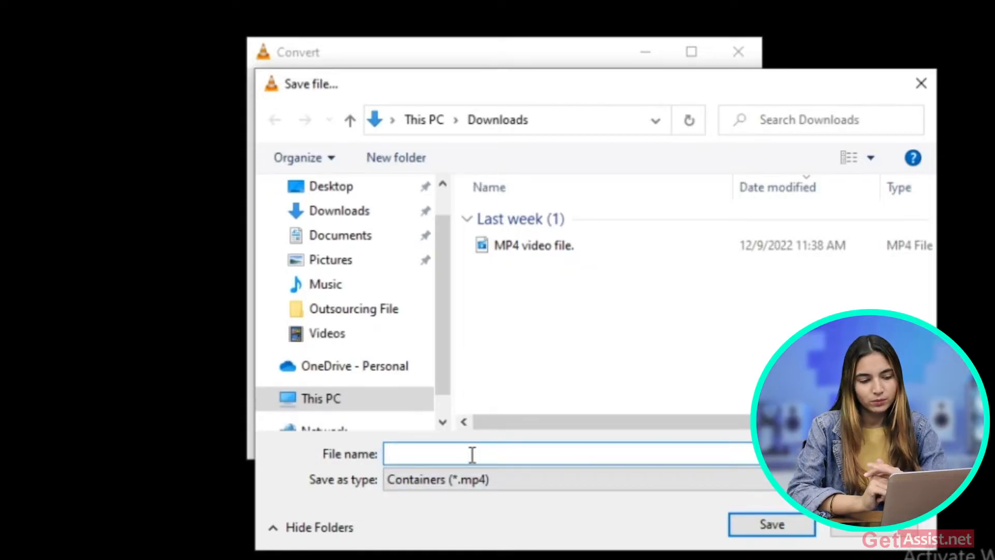
{"action": "type", "text": "MP"}
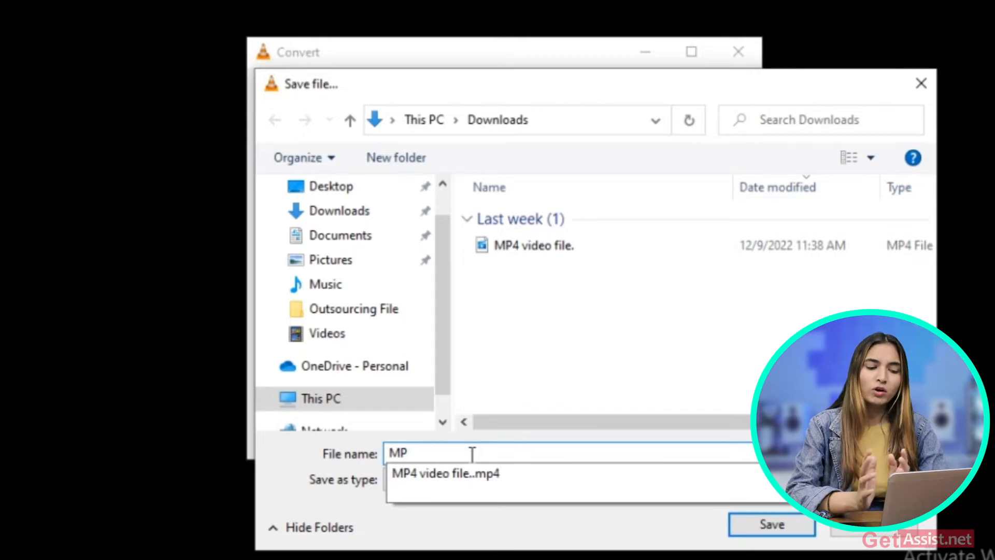
{"action": "type", "text": "4 fil"}
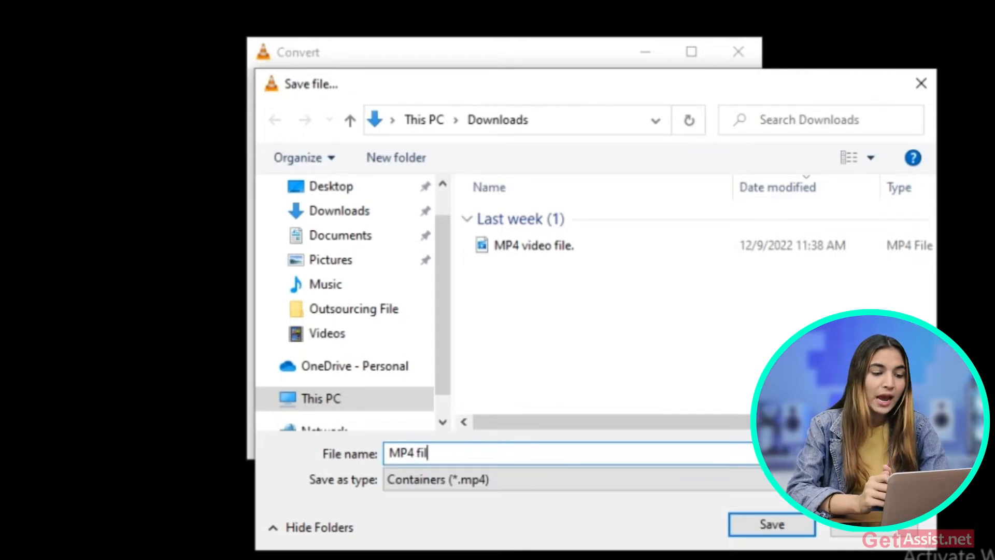
{"action": "type", "text": "e"}
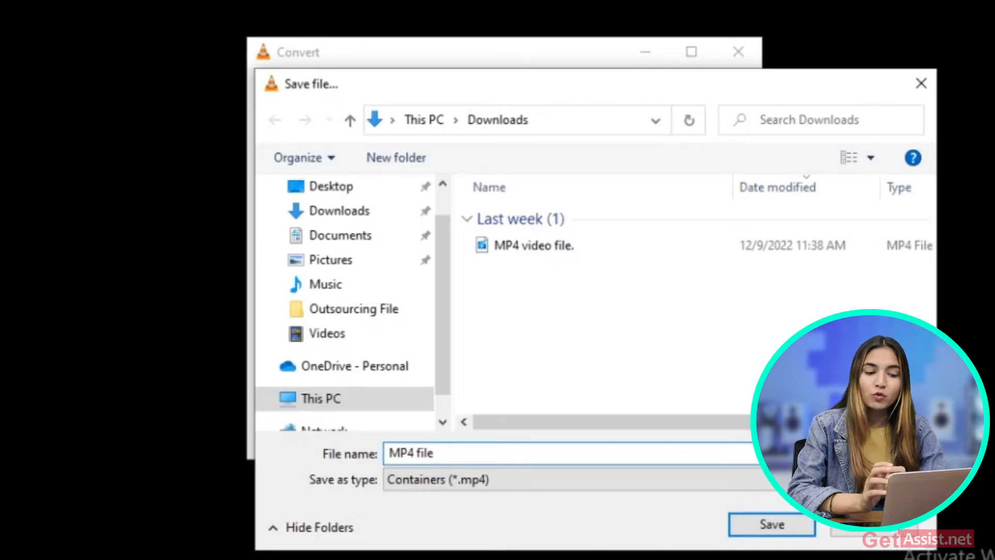
{"action": "type", "text": "1"}
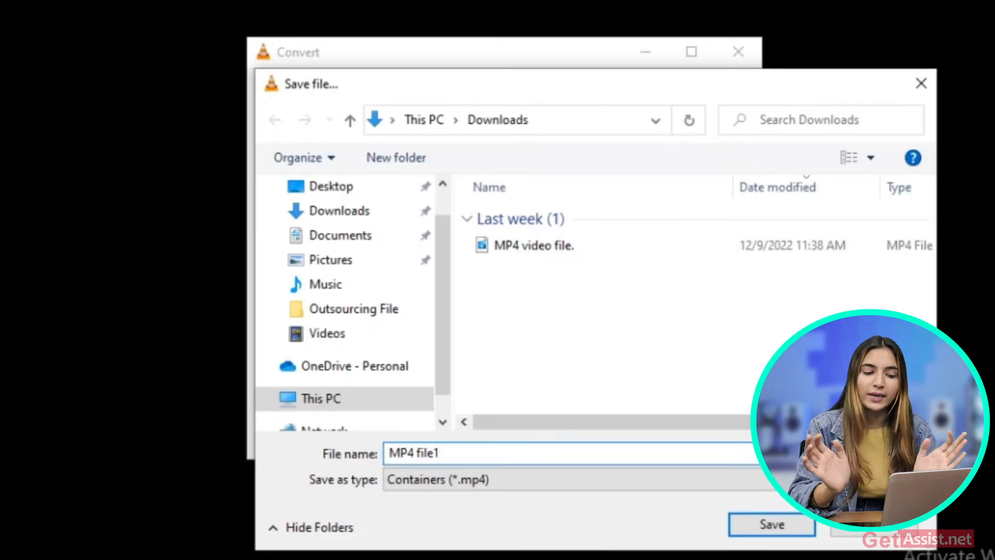
{"action": "type", "text": "."}
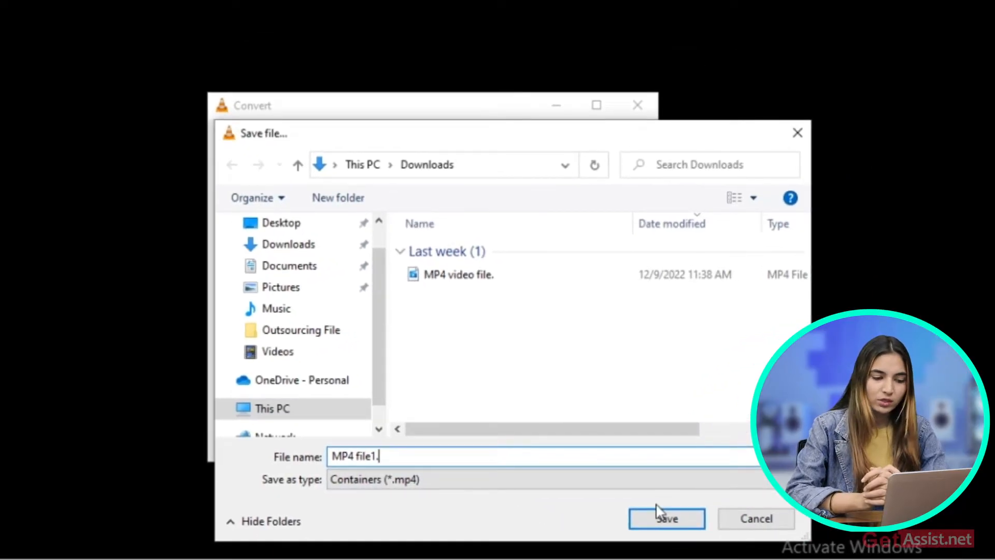
{"action": "left_click", "coordinate": [666, 518]}
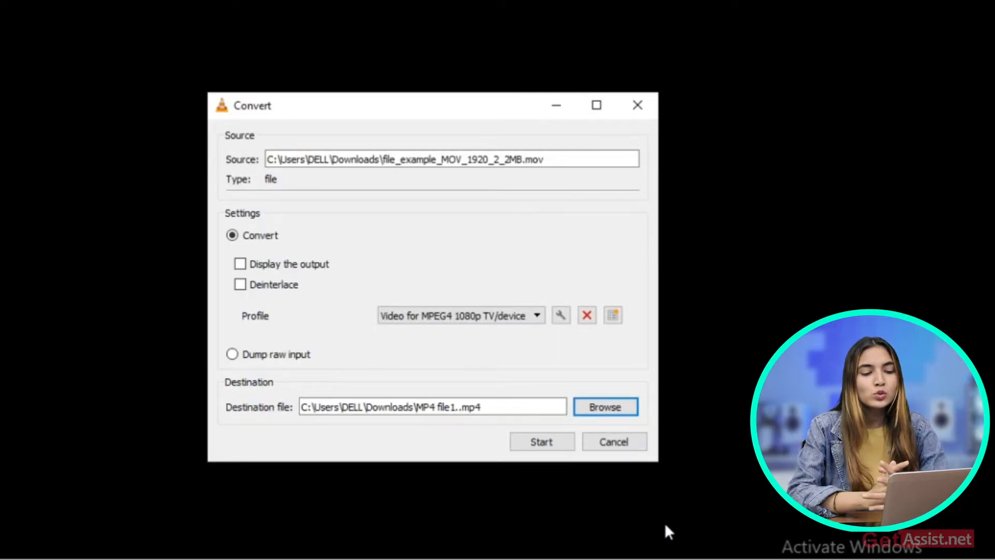
Run the MP4 conversion and show 'MP4 file1.' in its Downloads folder.
{"action": "left_click", "coordinate": [541, 442]}
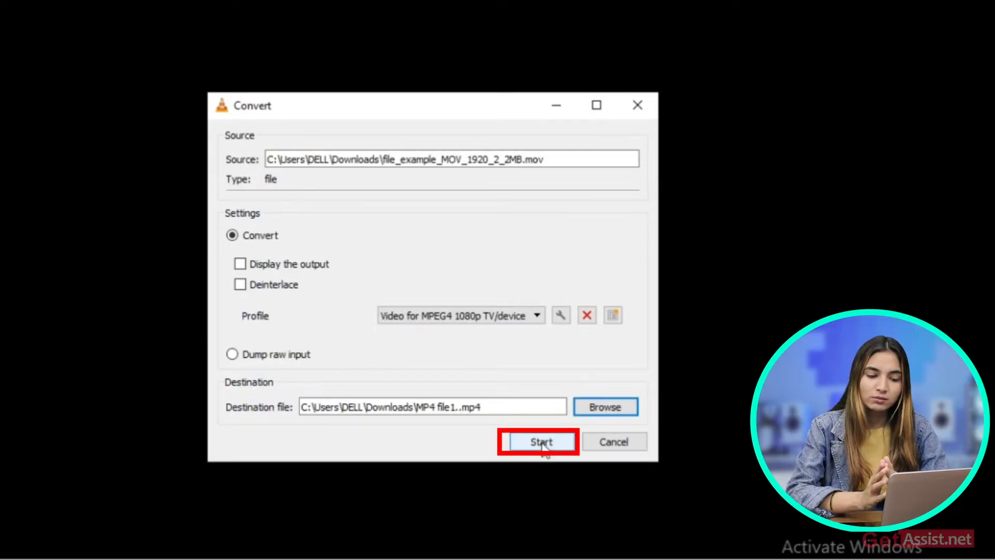
{"action": "left_click", "coordinate": [537, 441]}
{"action": "type", "text": "mp"}
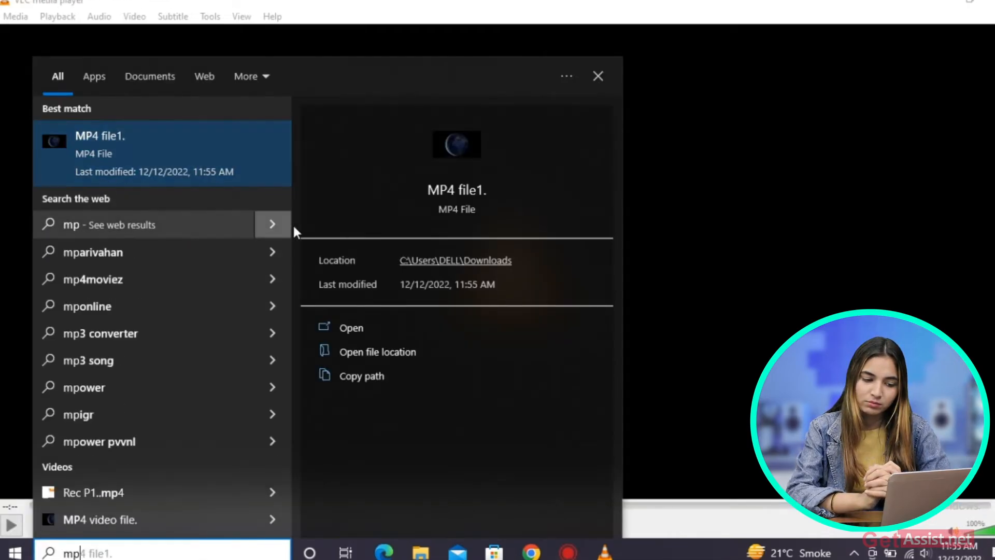
{"action": "left_click", "coordinate": [376, 352]}
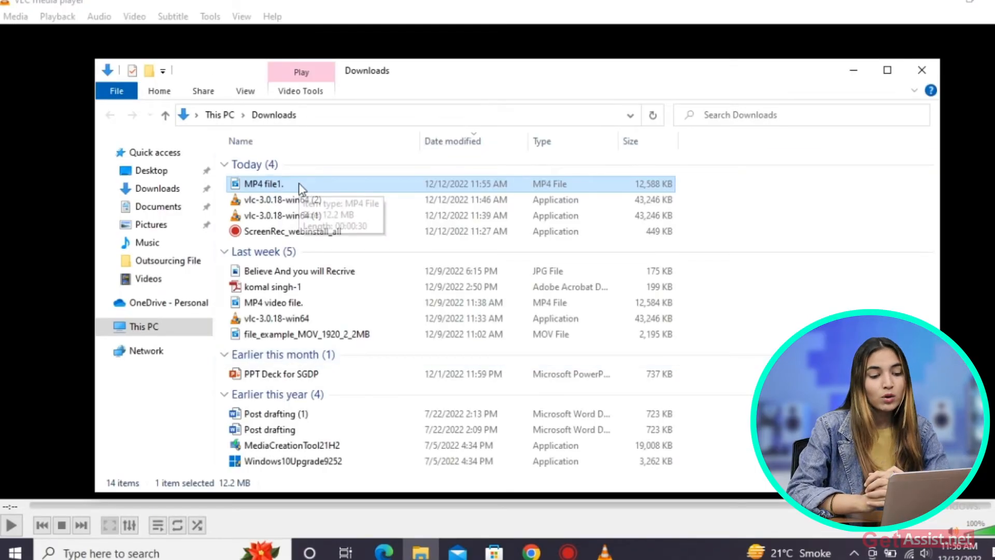